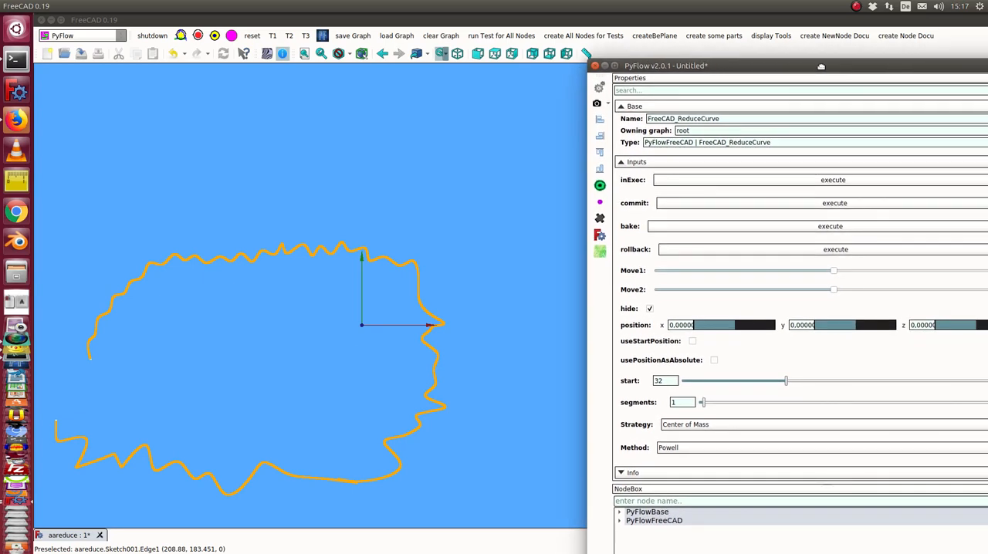
mouse_move(361, 250)
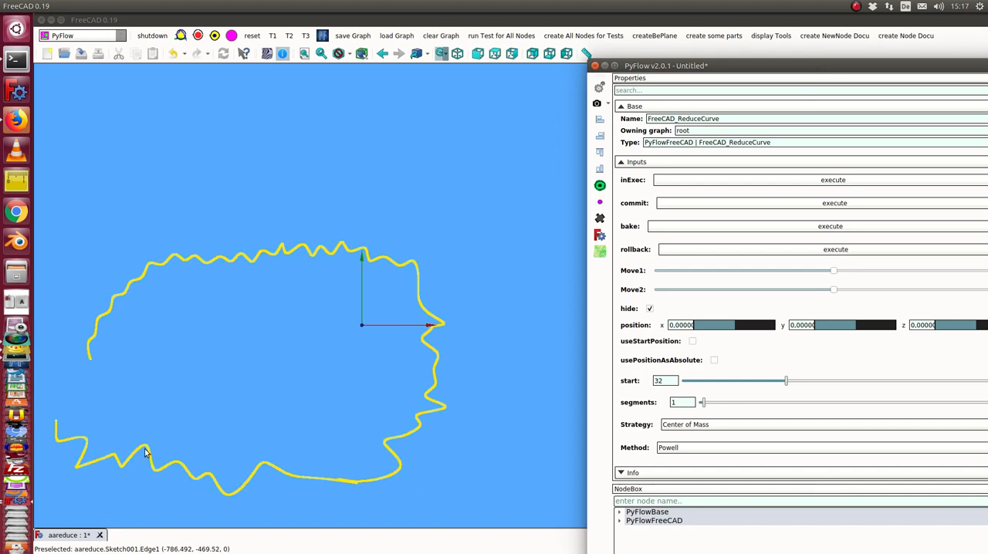
mouse_move(237, 266)
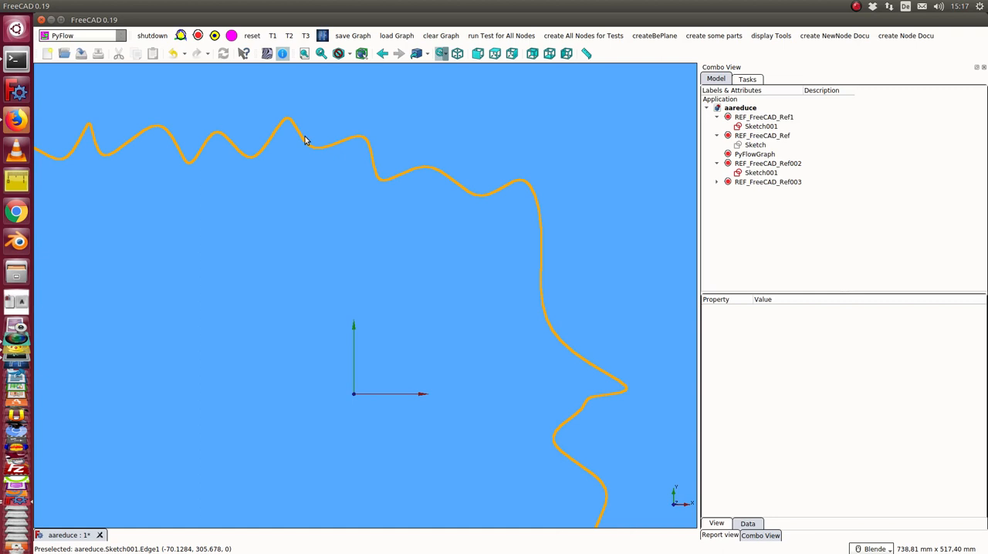
Step: Run the ReduceCurve node on a sketch section and select PV_FreeCAD_ReduceCurve to show its properties
click(759, 127)
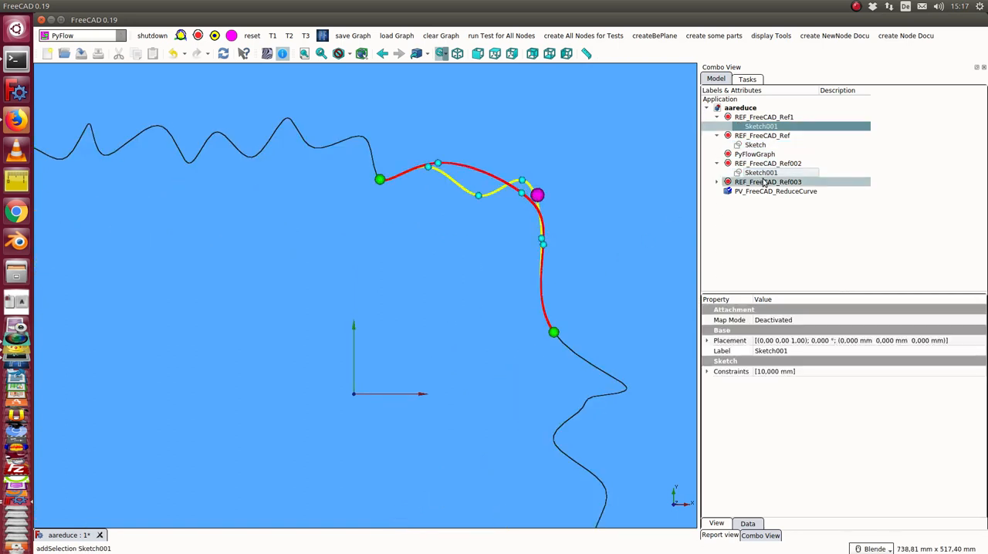
click(775, 191)
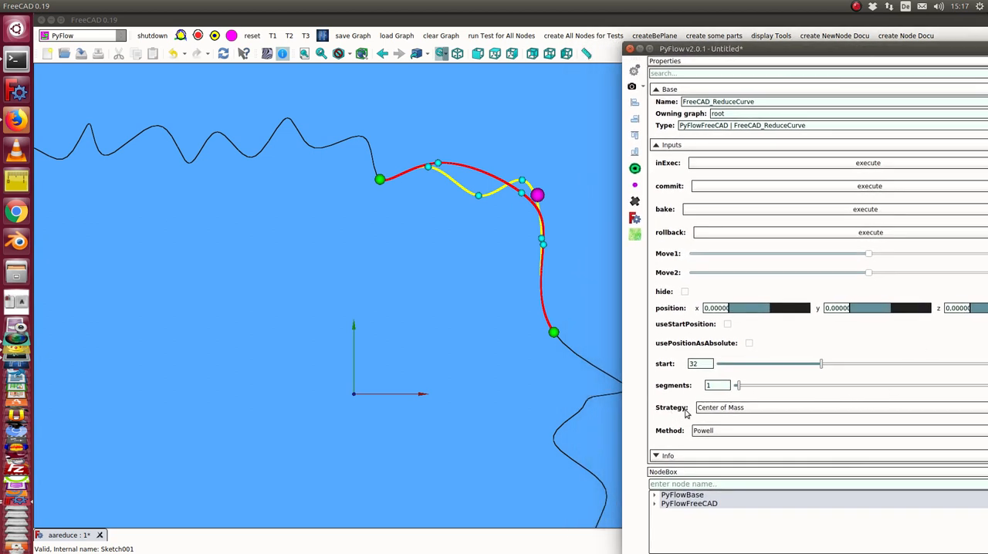
mouse_move(692, 409)
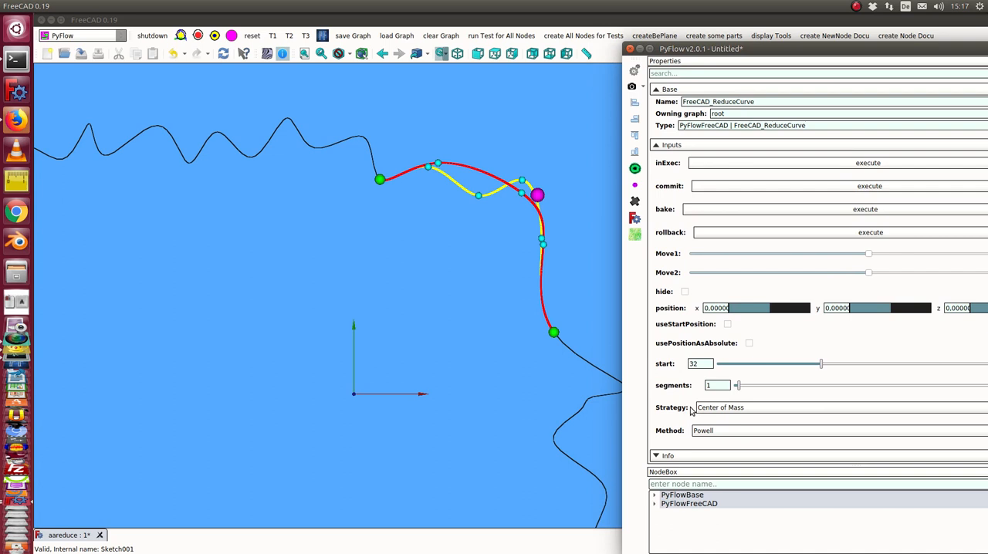
mouse_move(718, 410)
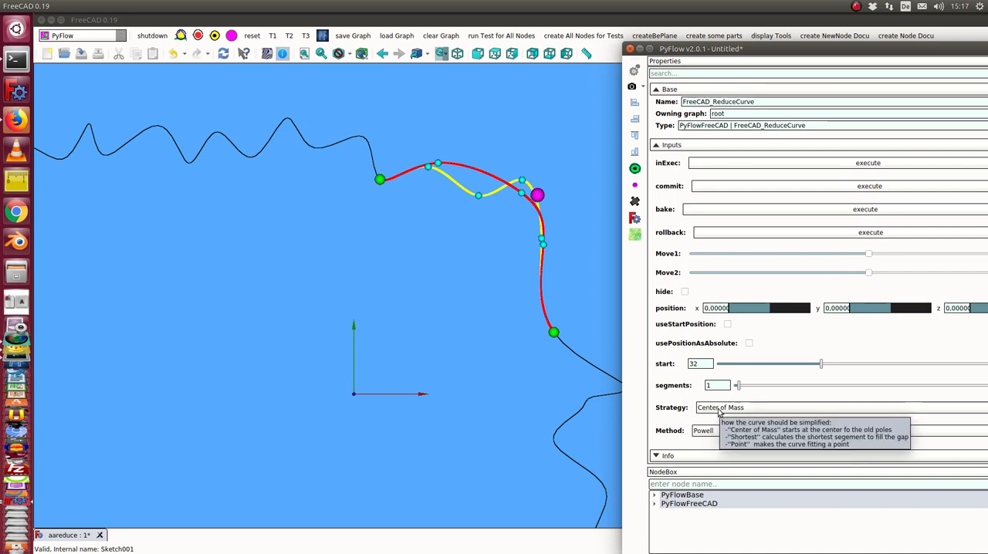
mouse_move(472, 222)
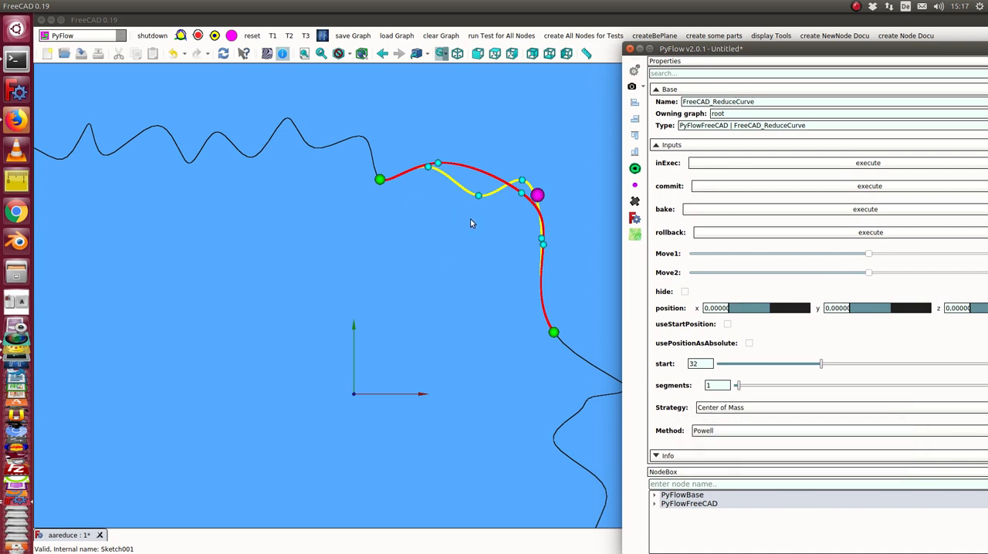
mouse_move(445, 162)
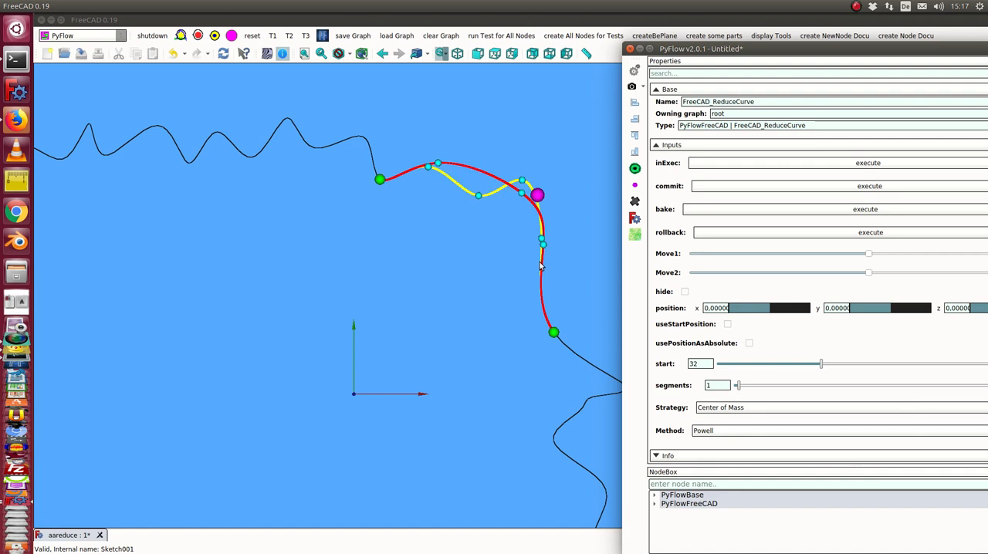
mouse_move(544, 219)
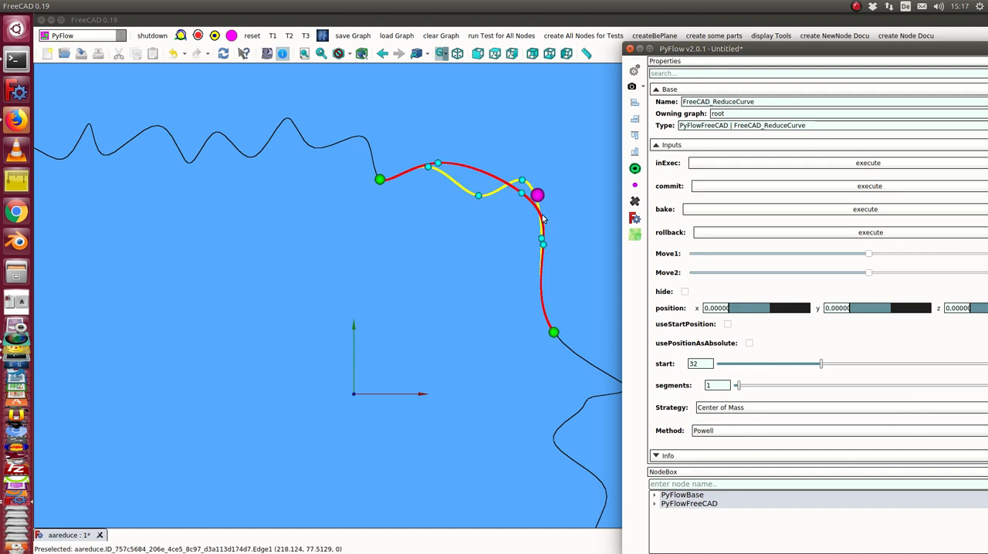
mouse_move(528, 210)
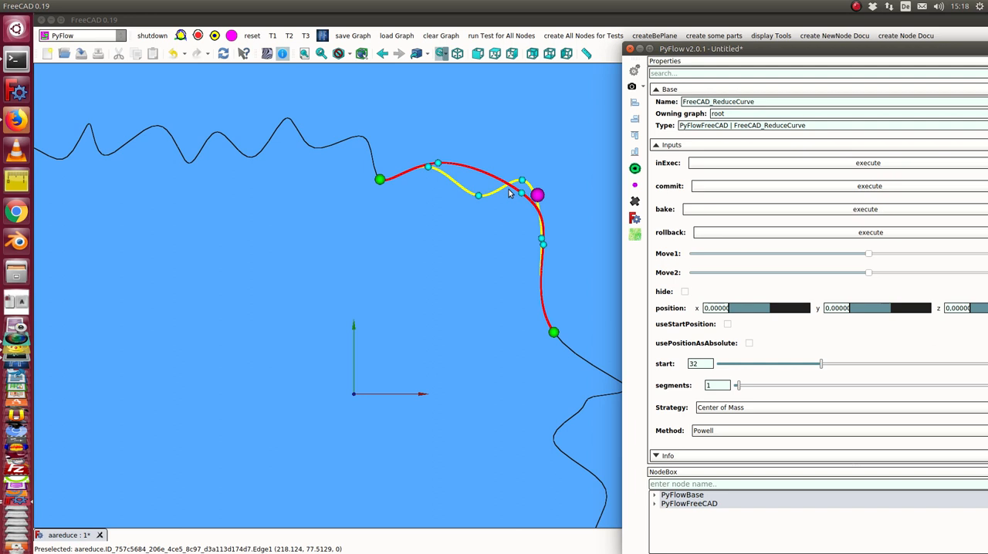
mouse_move(540, 194)
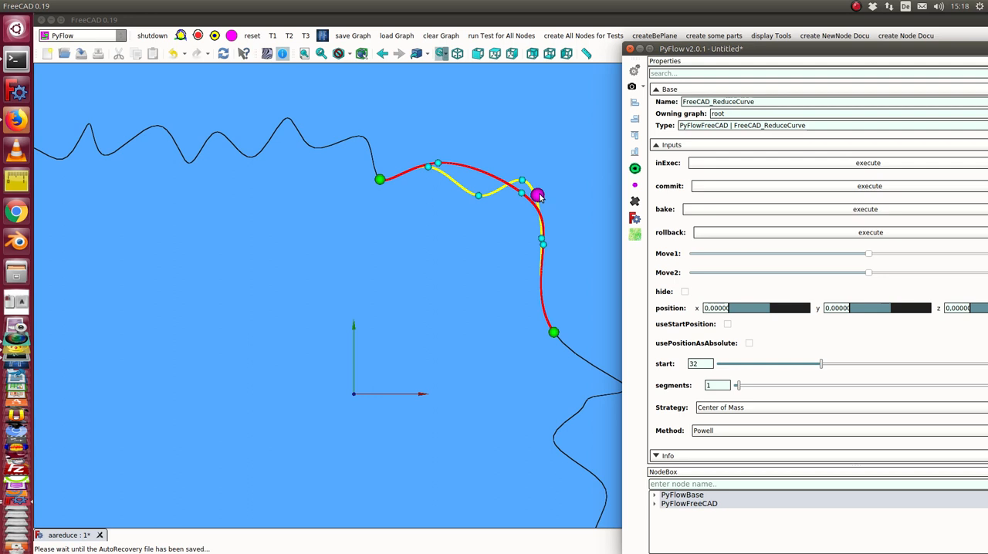
mouse_move(683, 284)
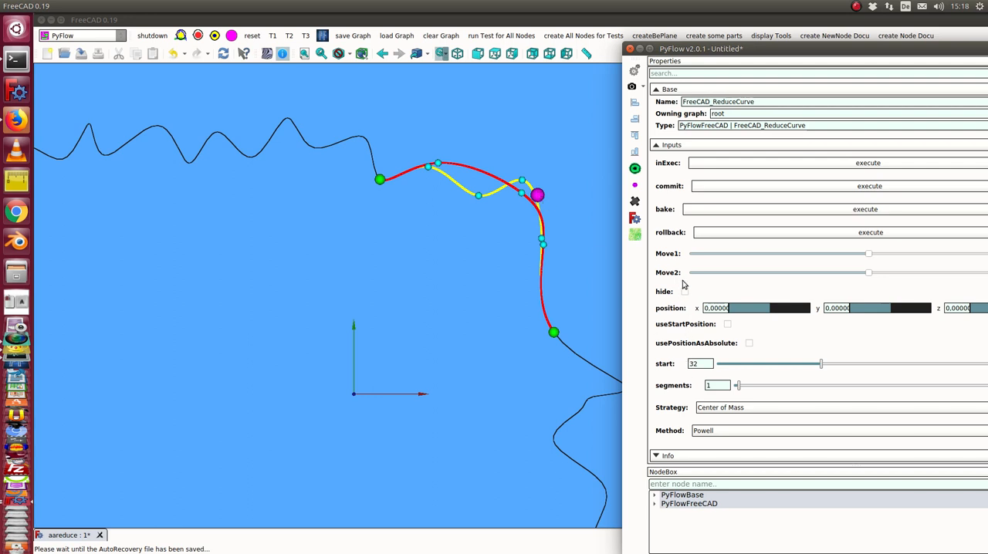
mouse_move(497, 192)
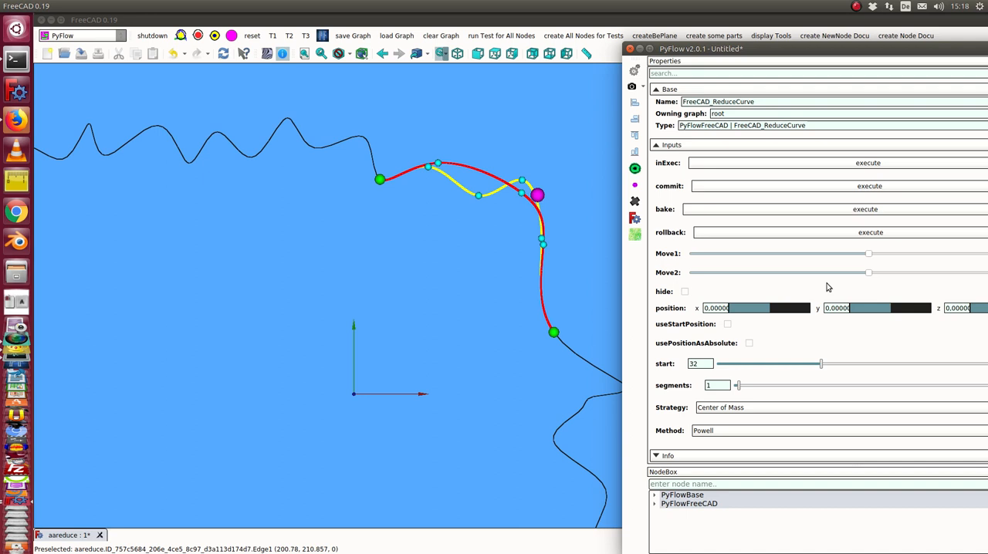
mouse_move(725, 440)
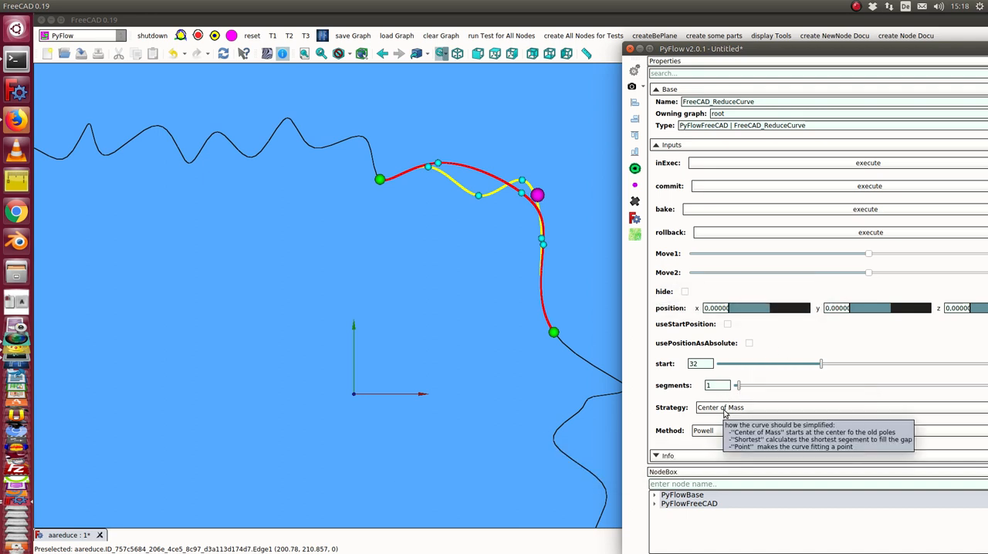
mouse_move(741, 414)
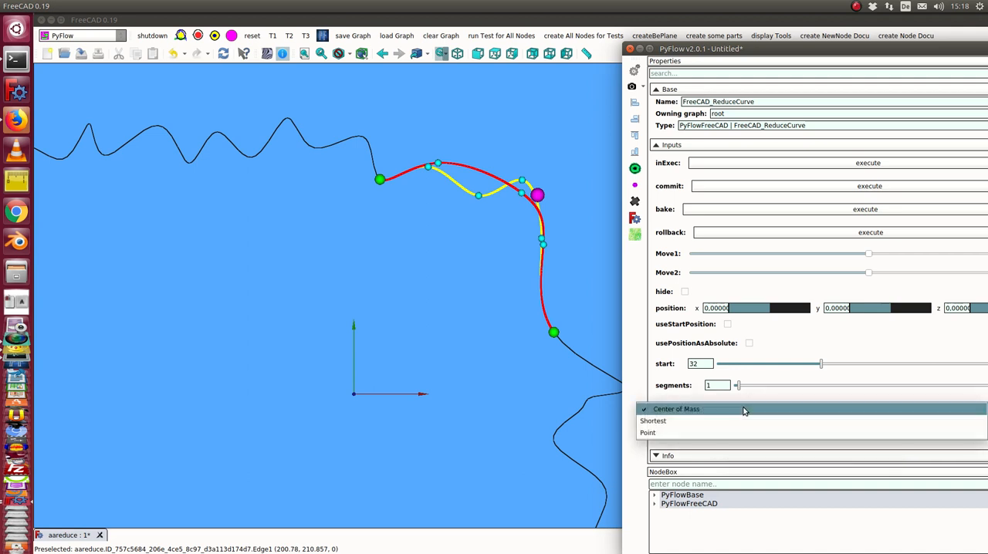
mouse_move(661, 432)
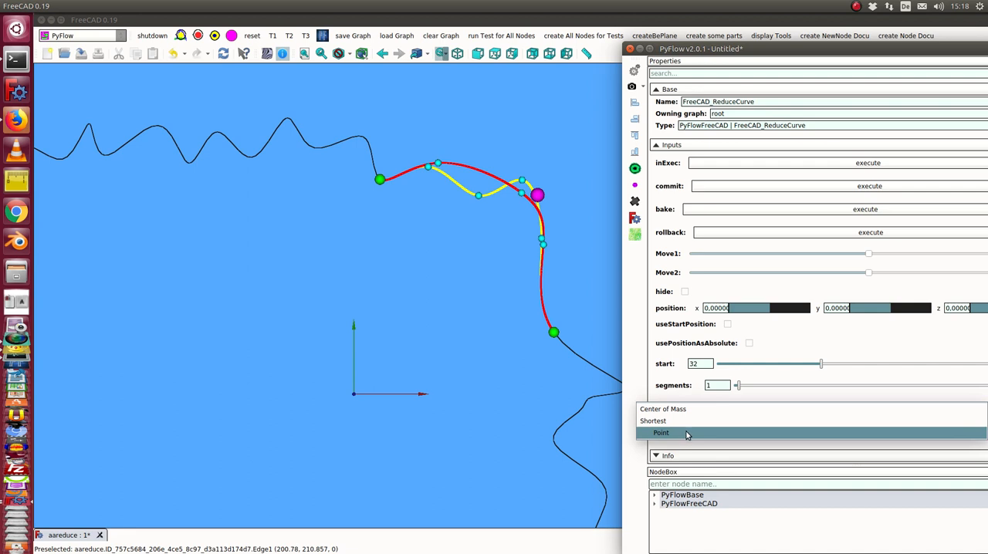
Step: Set the ReduceCurve simplification strategy to Point
click(661, 432)
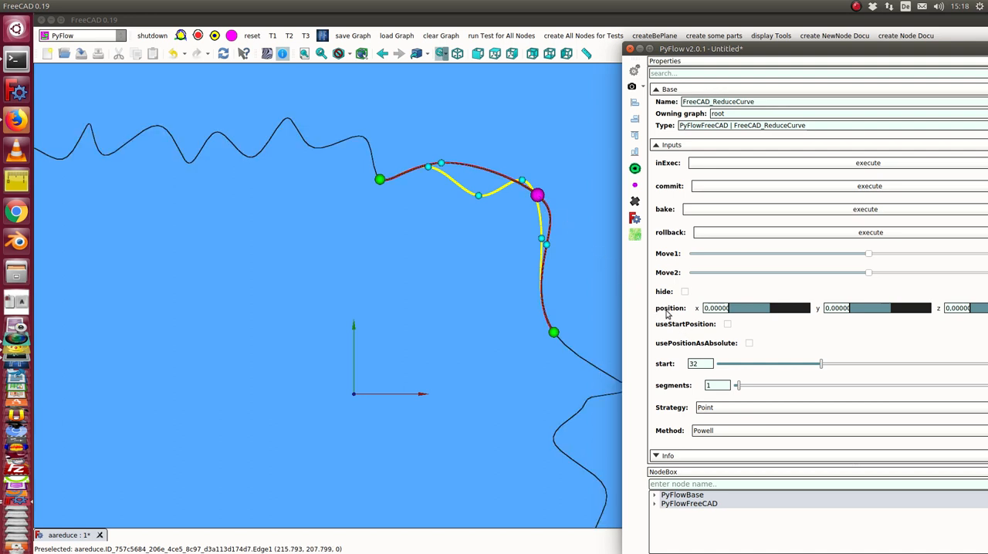
mouse_move(775, 315)
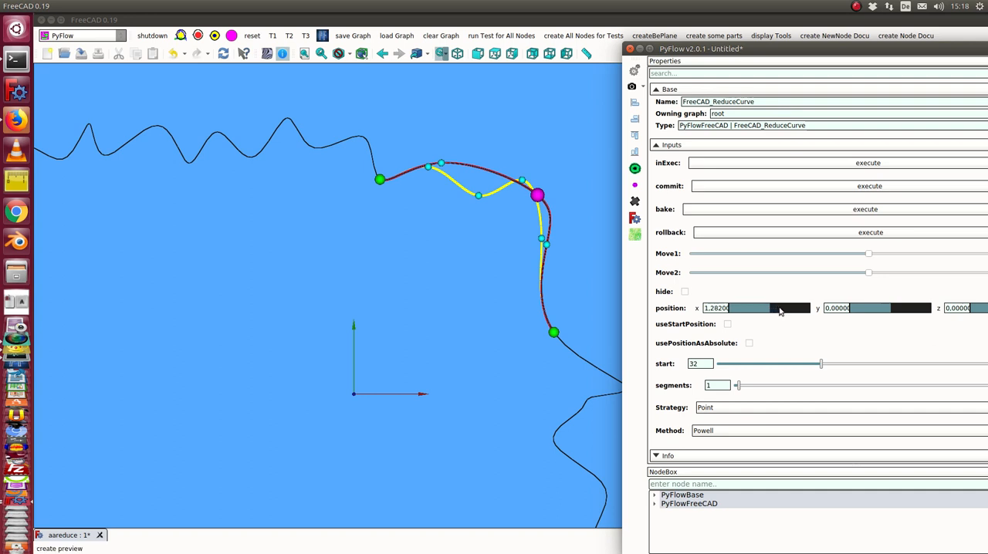
Step: Shift the position slider so the simplified curve's guiding point moves down and left
drag(772, 309, 855, 309)
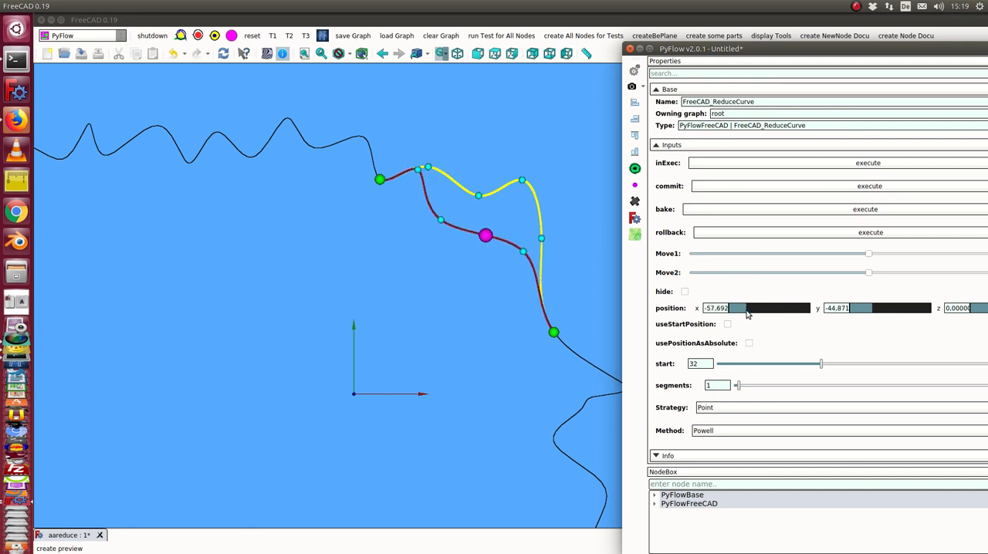
mouse_move(486, 245)
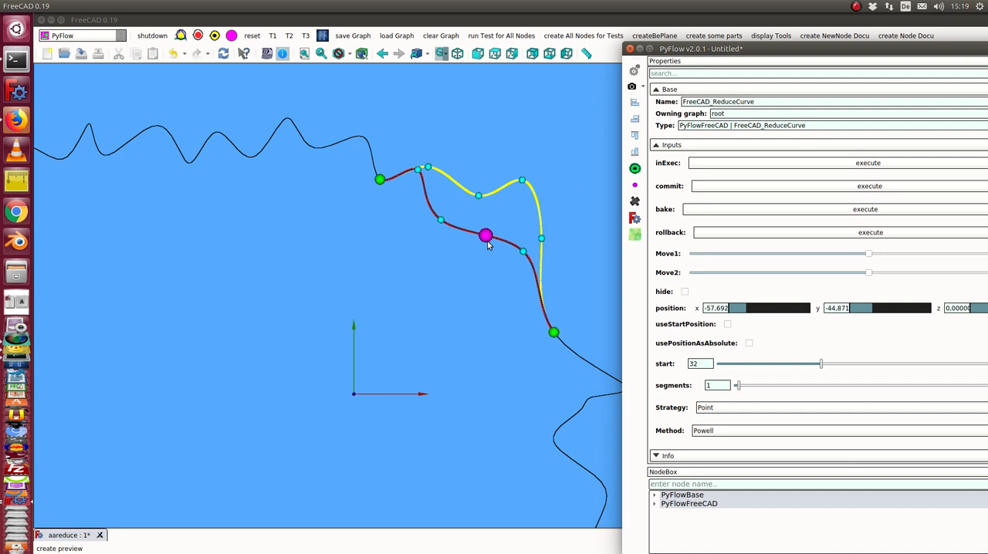
mouse_move(389, 177)
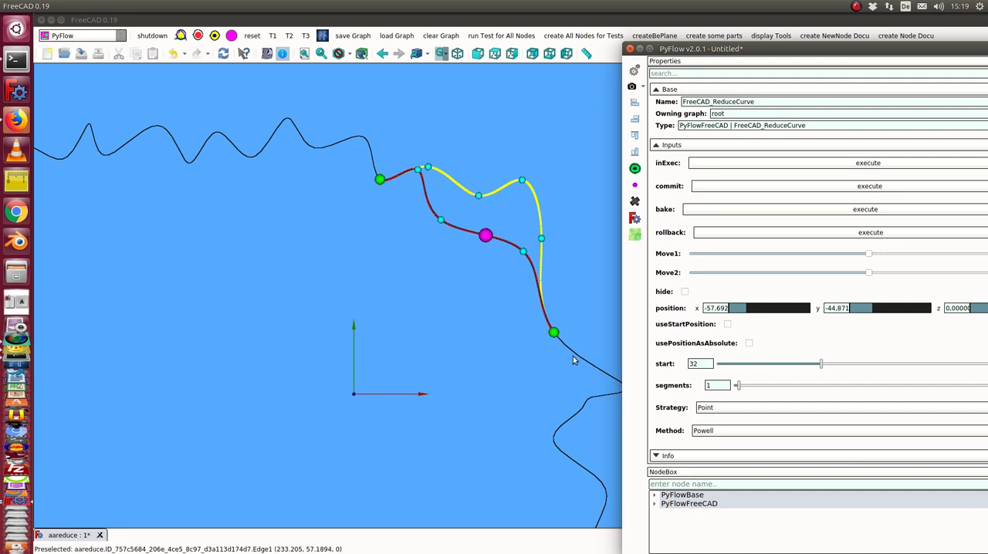
mouse_move(695, 386)
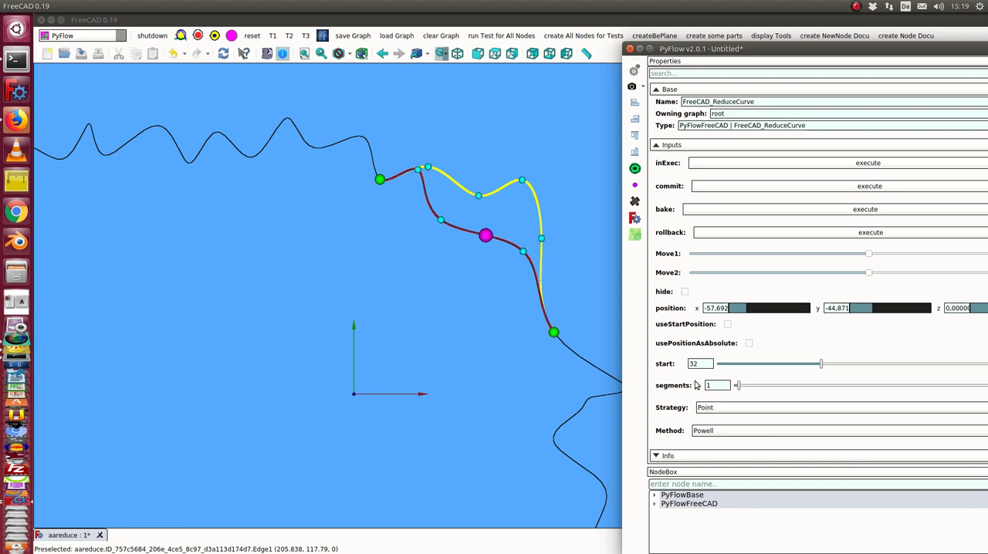
mouse_move(417, 171)
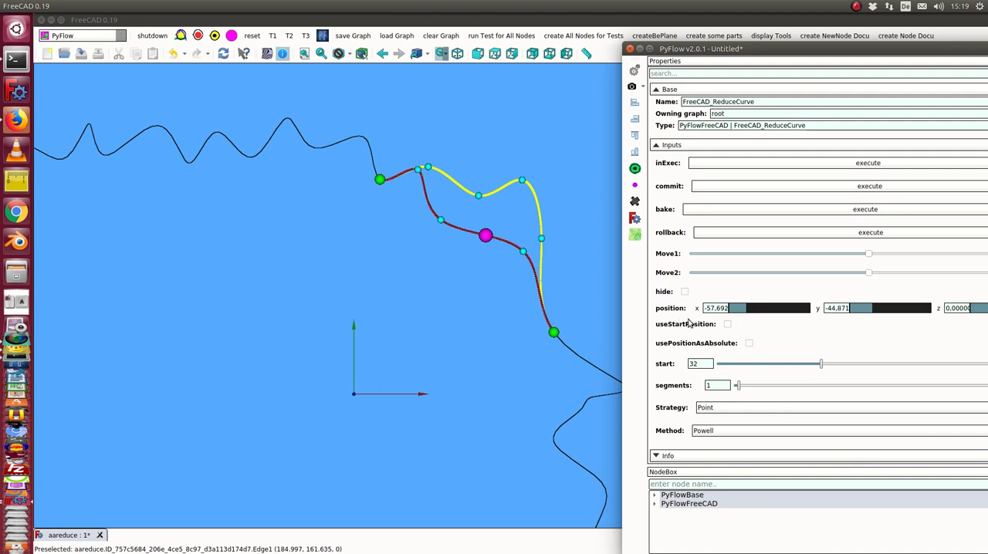
mouse_move(682, 322)
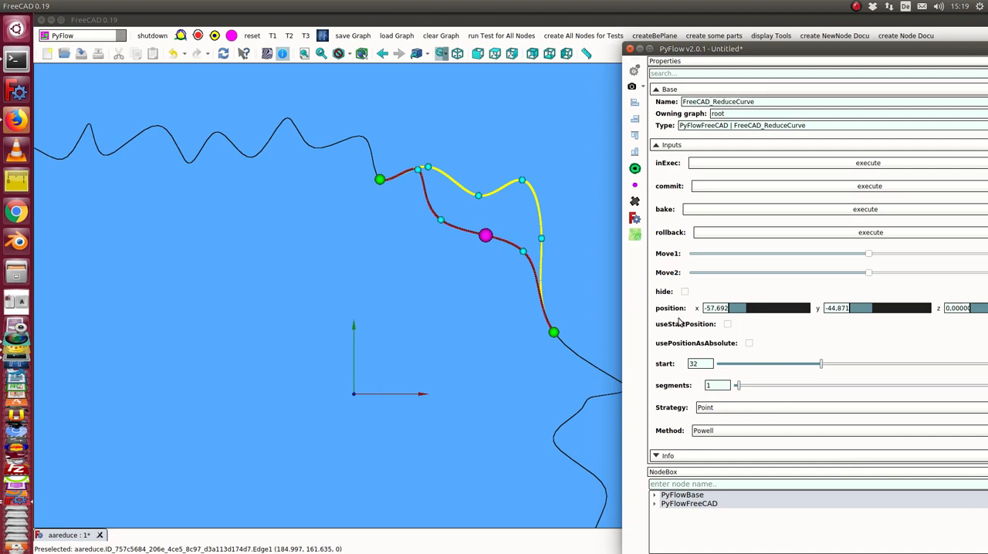
mouse_move(491, 238)
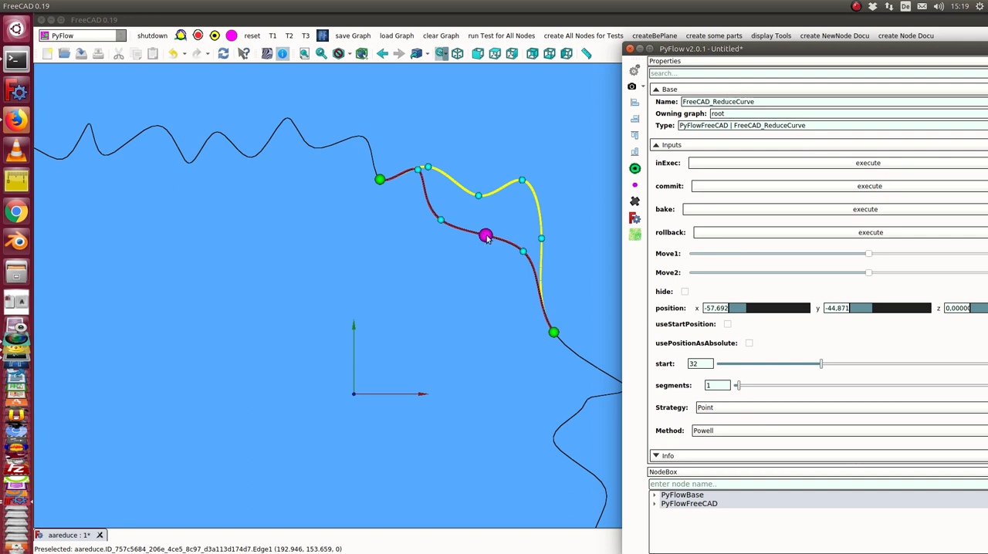
mouse_move(667, 349)
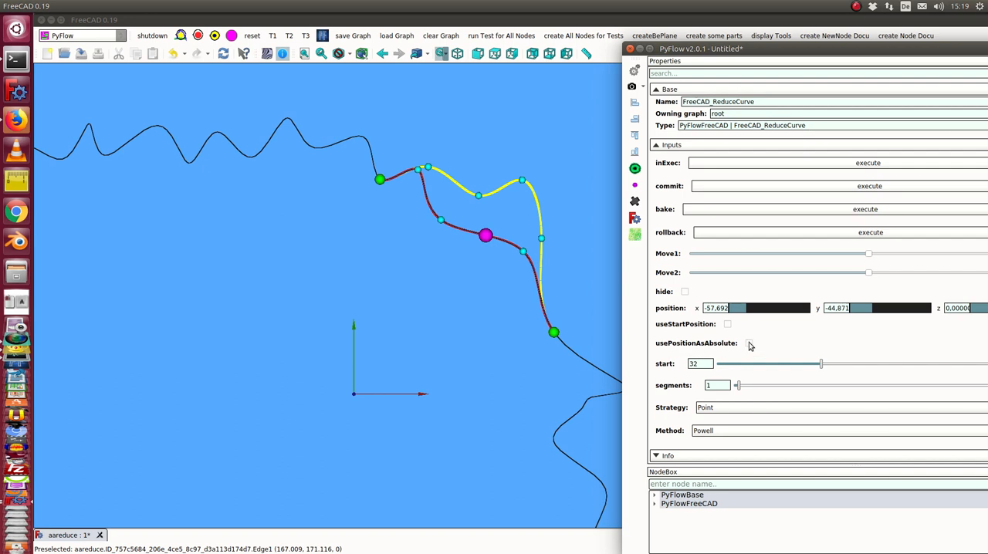
Step: Enable usePositionAsAbsolute so the fitting point sits at the origin
click(725, 342)
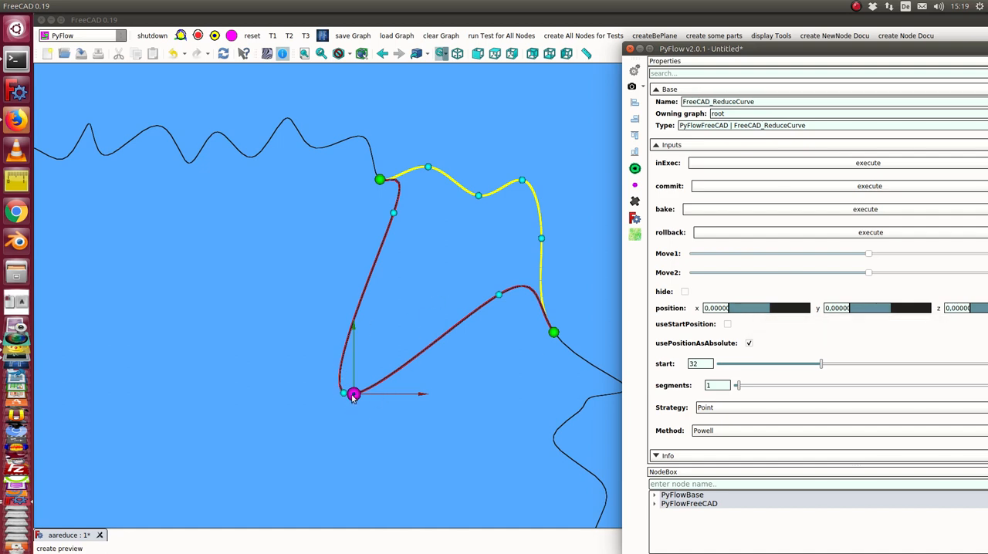
mouse_move(345, 362)
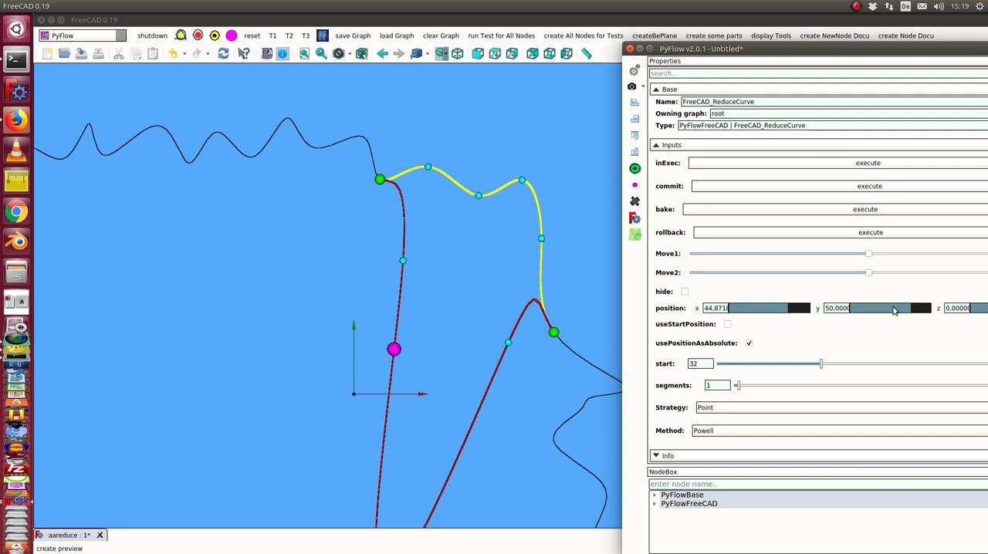
mouse_move(866, 312)
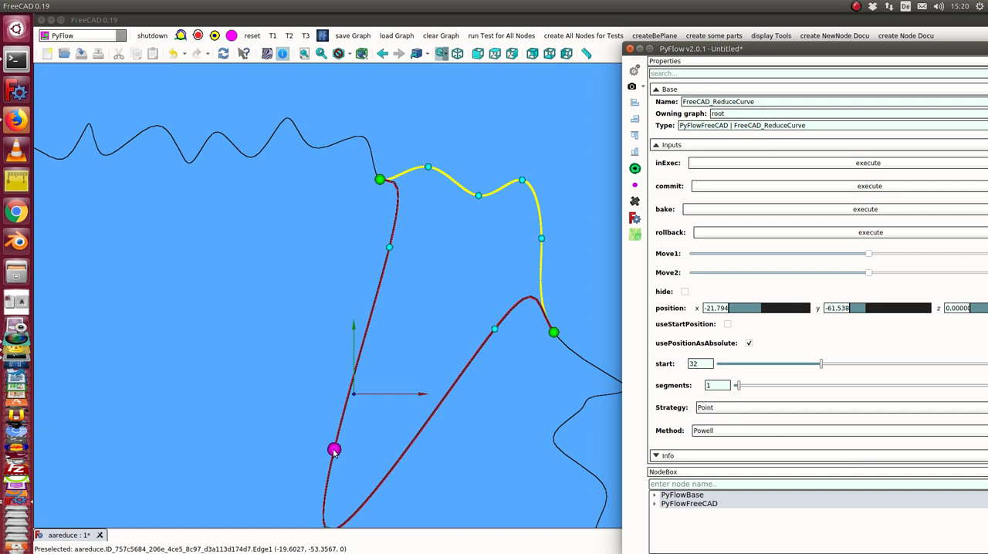
mouse_move(407, 377)
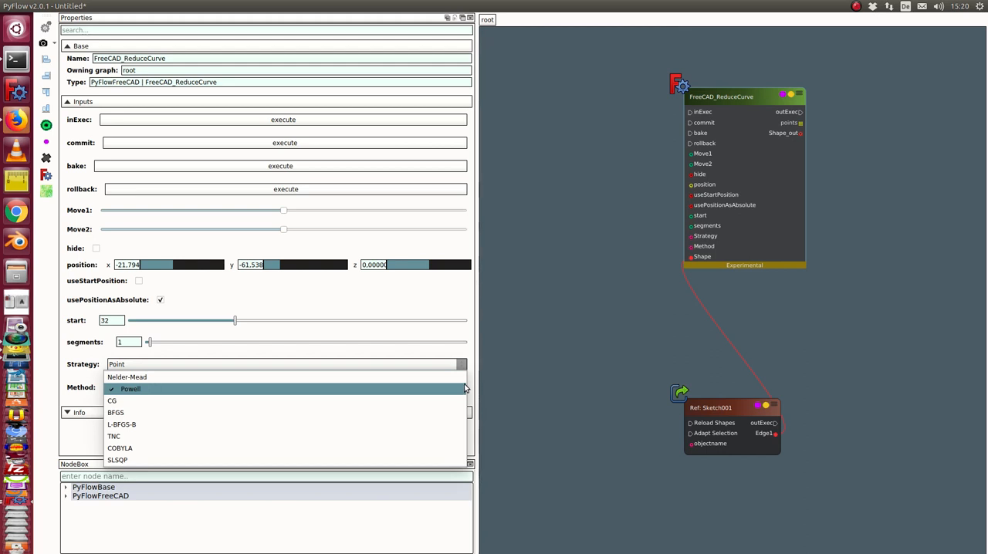
mouse_move(141, 377)
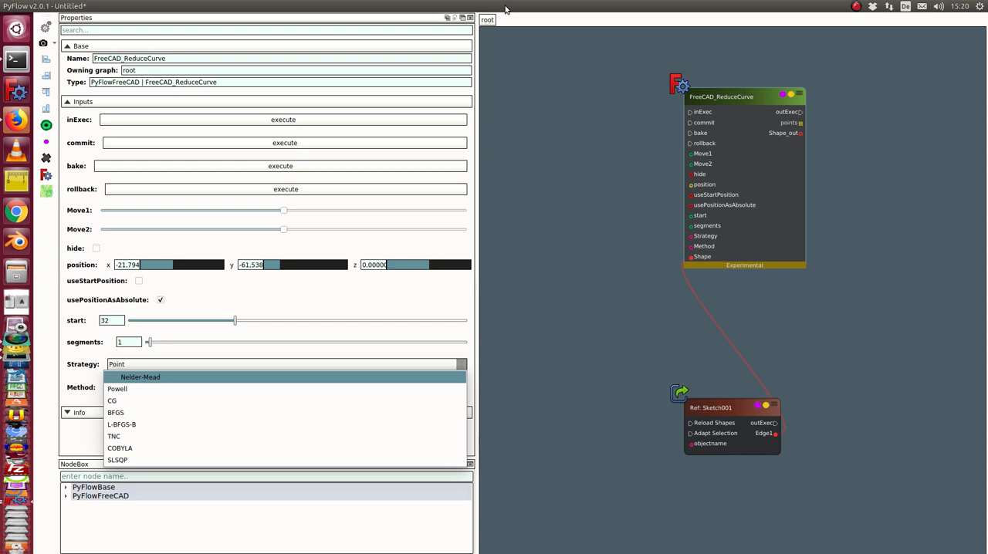
mouse_move(505, 9)
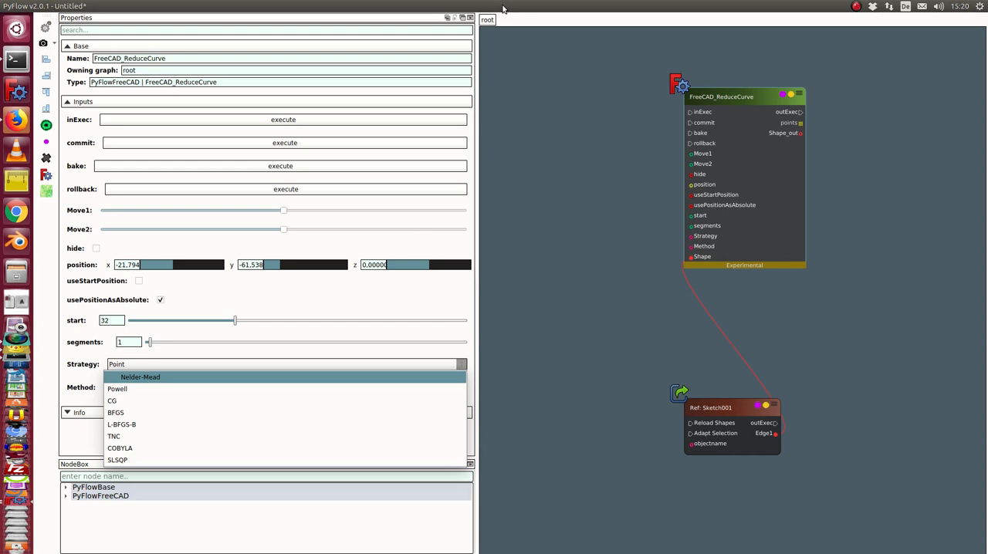
Step: Choose Powell as the ReduceCurve optimisation method
click(118, 389)
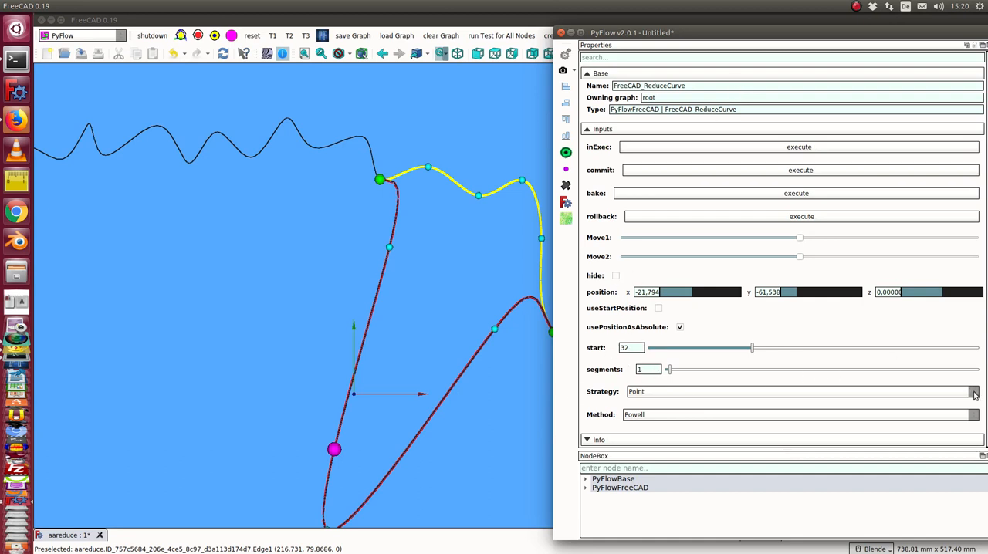
Step: Switch the reduction strategy to Shortest so the red curve hugs the yellow section
click(972, 392)
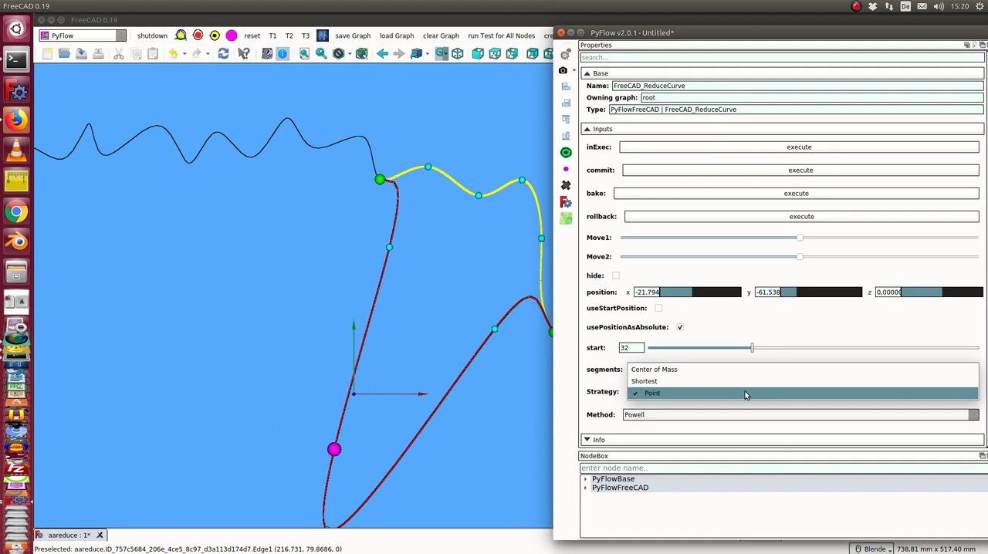
mouse_move(657, 381)
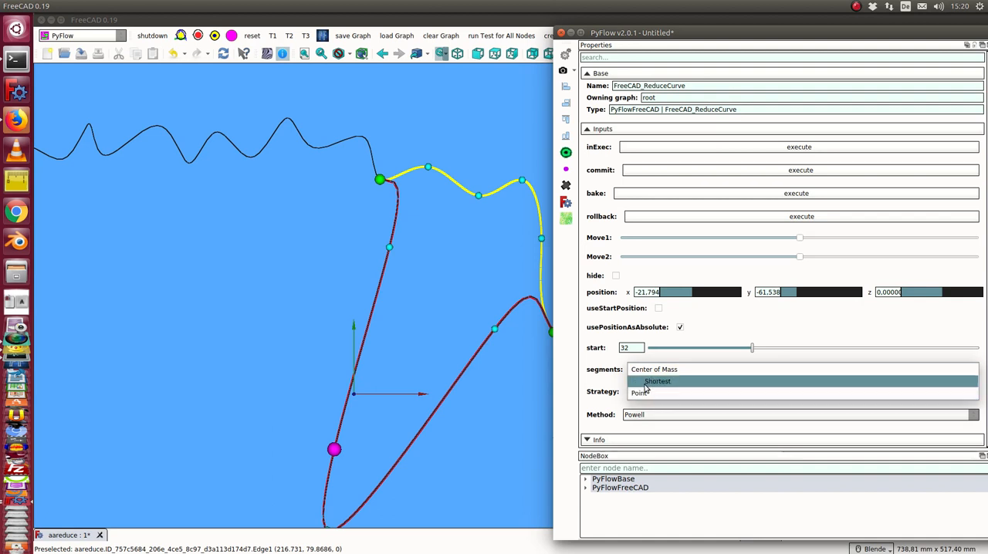
mouse_move(650, 386)
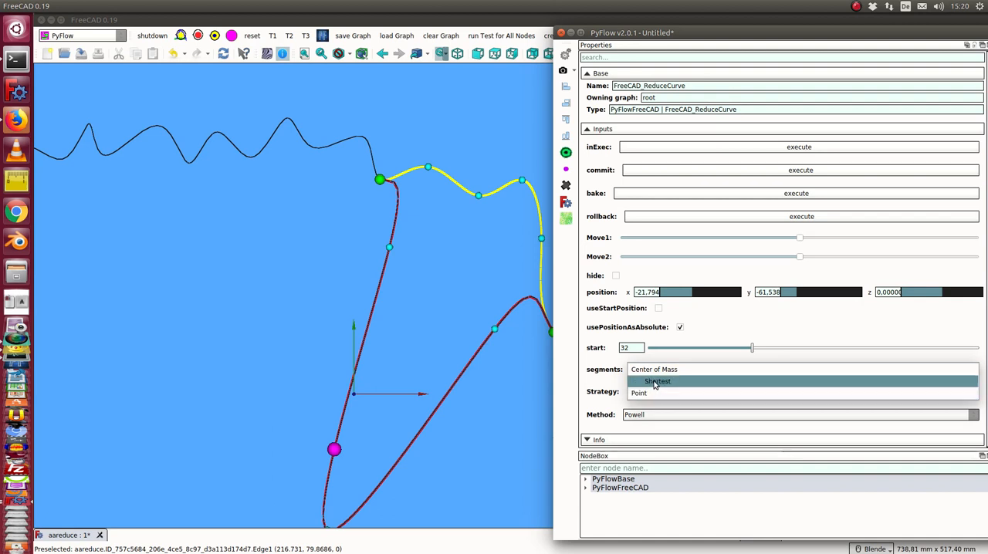
click(658, 381)
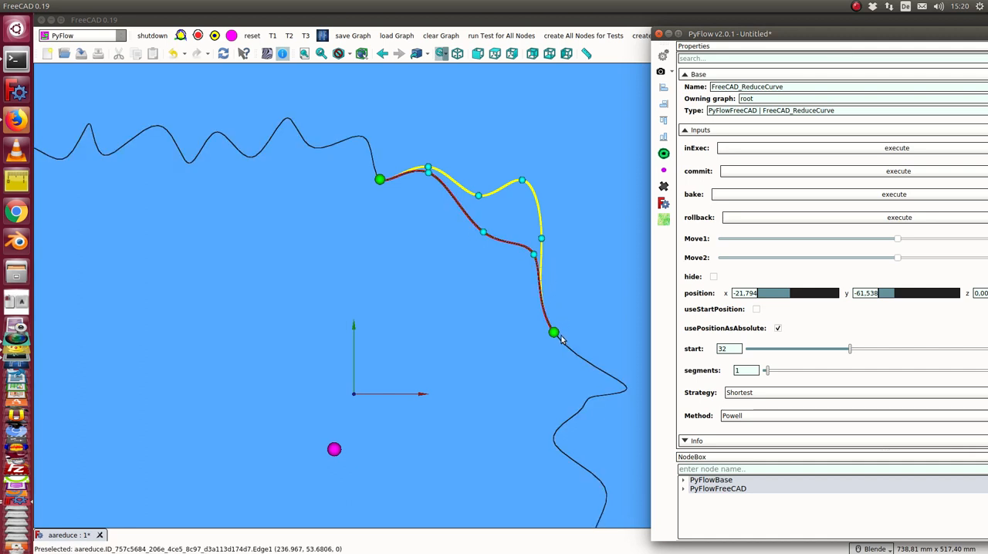
mouse_move(557, 301)
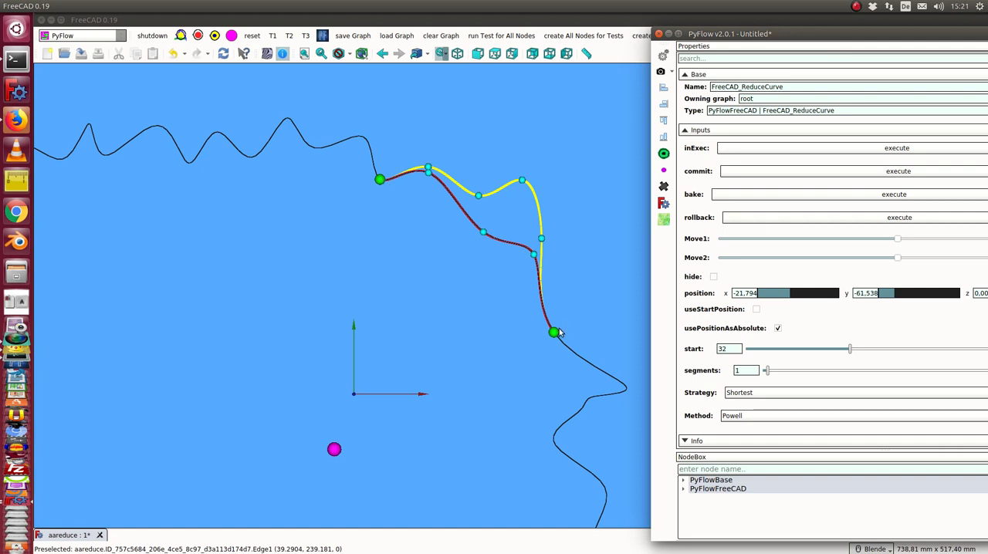
mouse_move(504, 245)
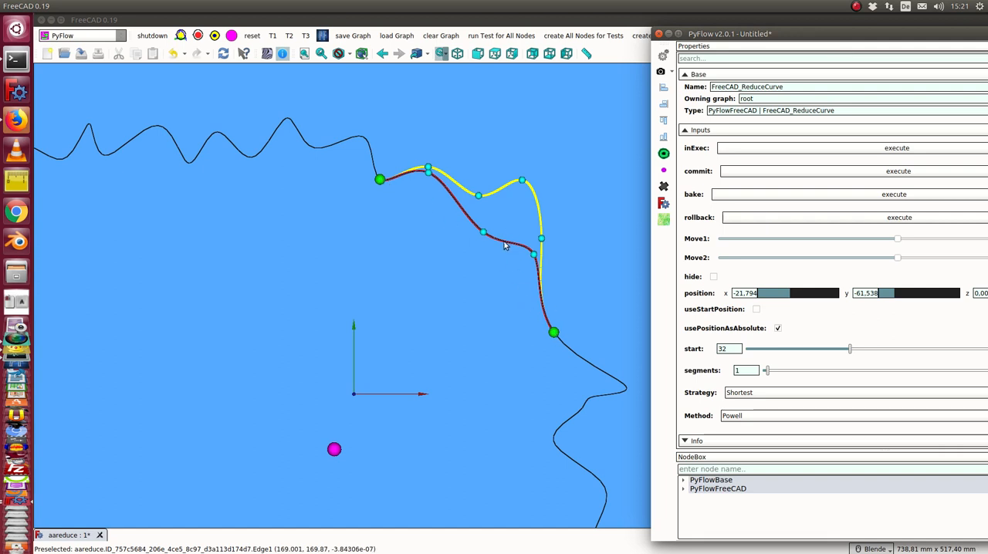
Step: Set the reduced section's start to 27 with 8 segments
click(746, 370)
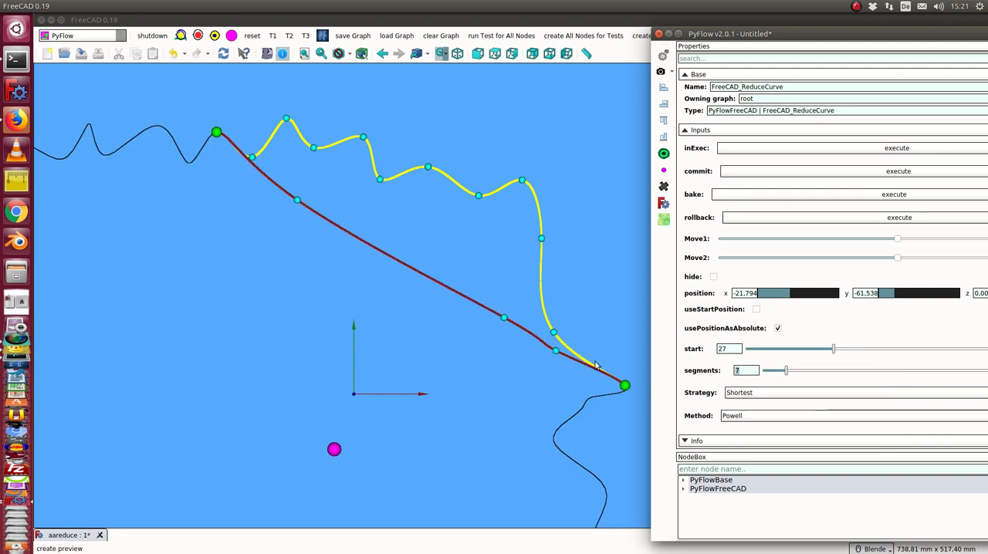
mouse_move(245, 157)
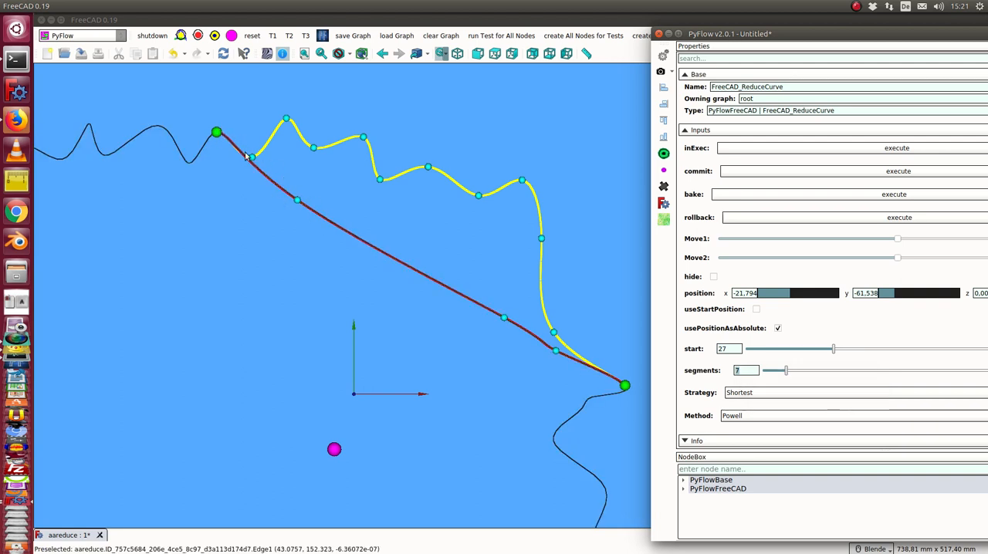
mouse_move(586, 377)
text(8)
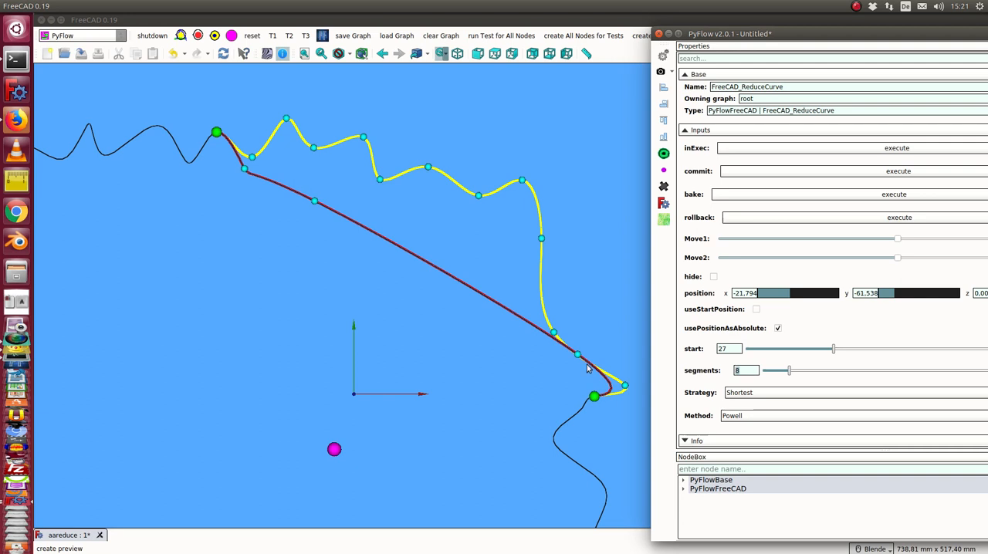
mouse_move(574, 358)
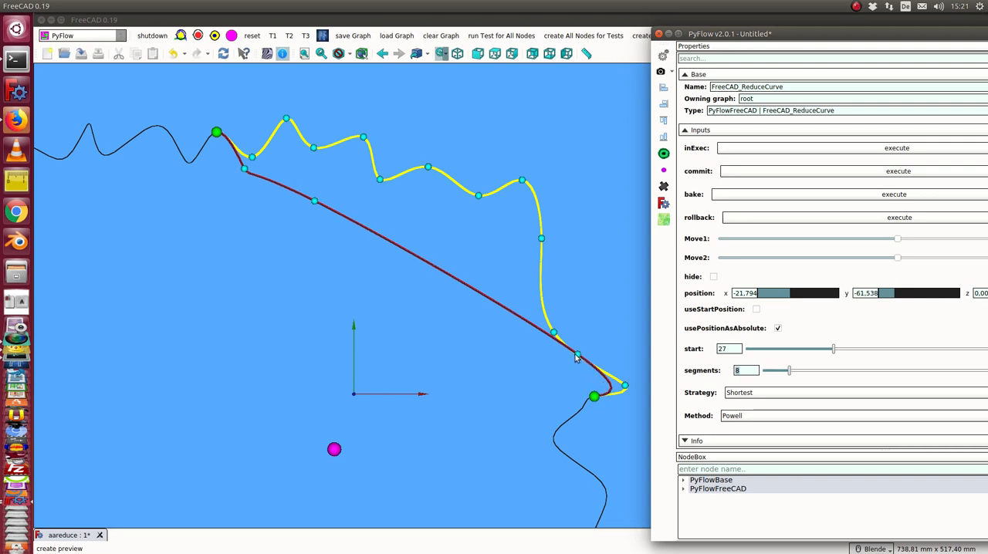
mouse_move(219, 141)
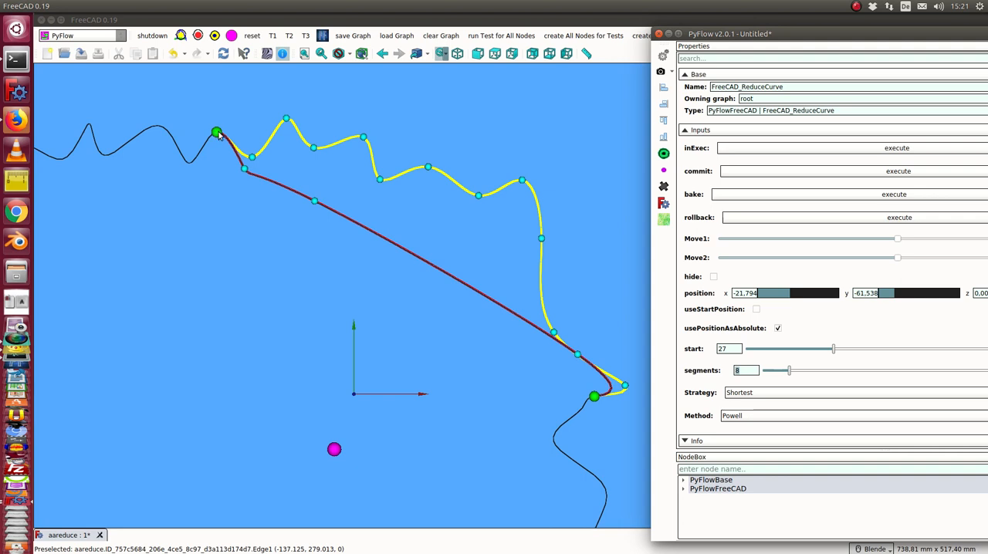
mouse_move(255, 187)
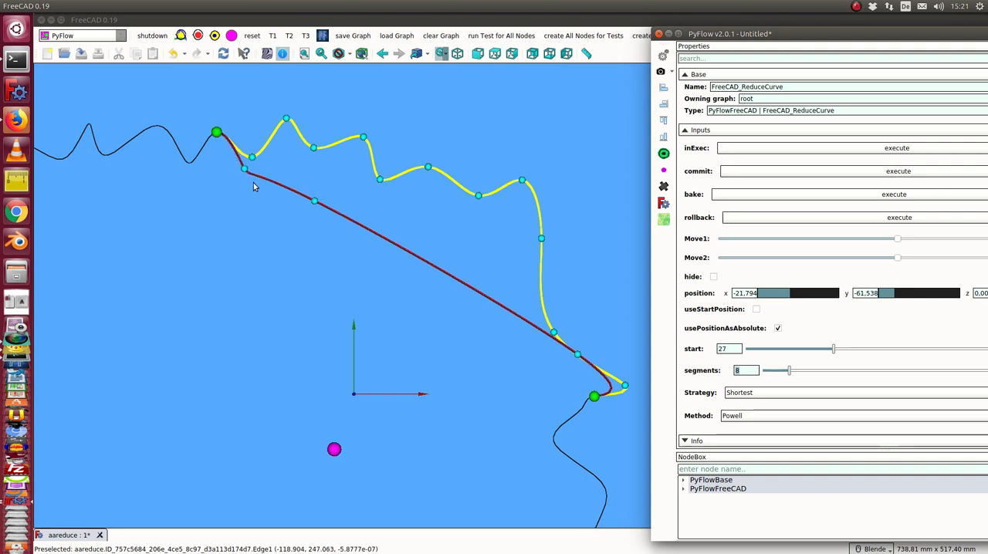
mouse_move(583, 356)
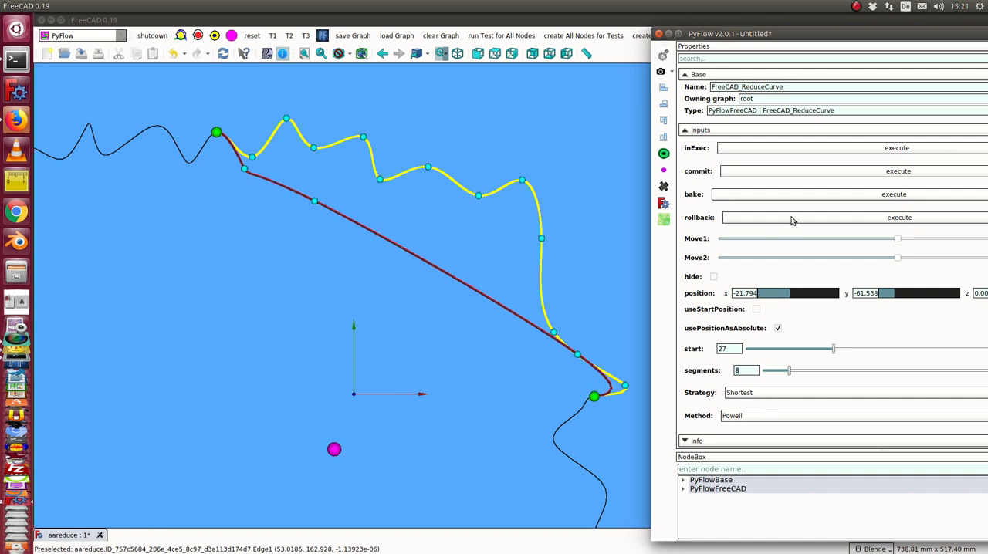
mouse_move(889, 241)
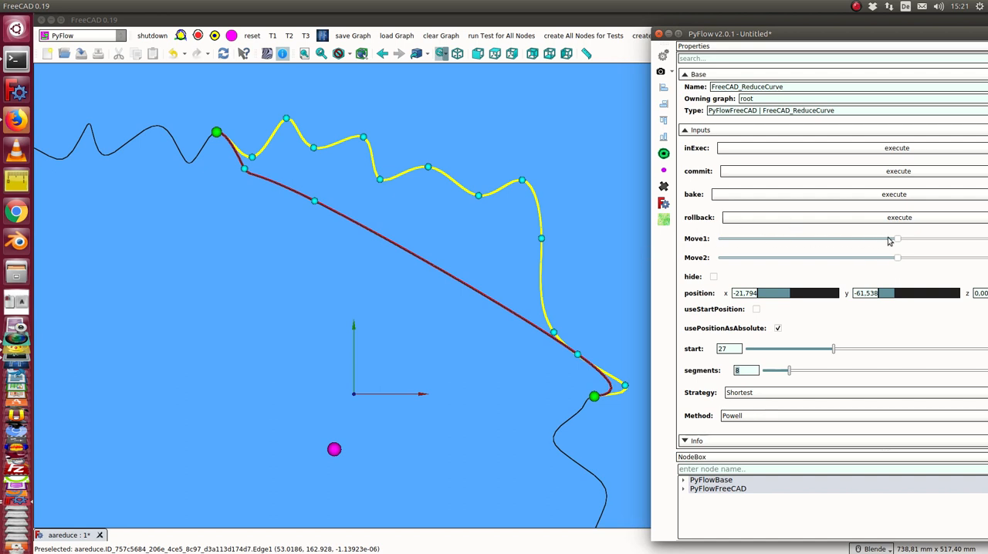
Step: Adjust the Move1 and Move2 sliders so the red curve arcs high above the yellow stretch
drag(895, 238, 857, 238)
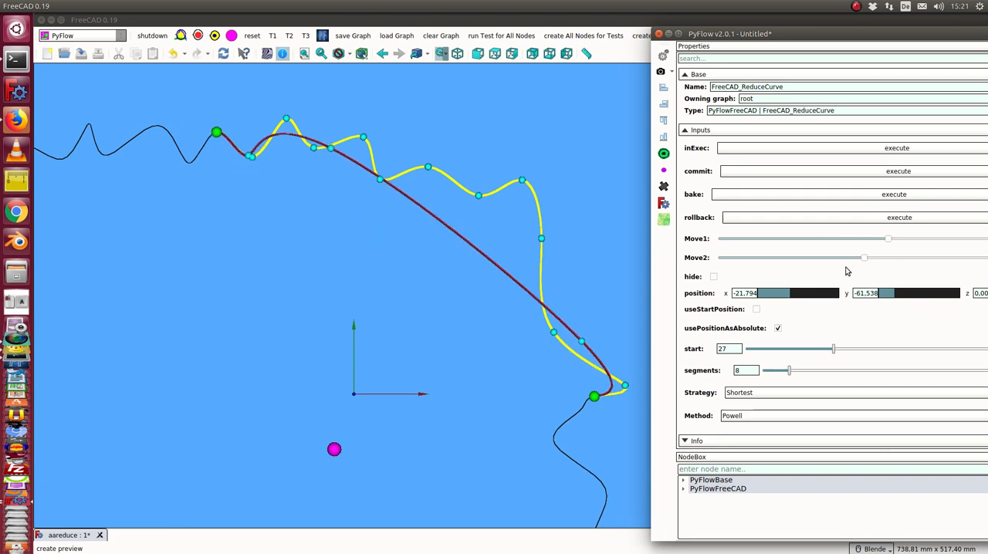
drag(864, 256, 811, 256)
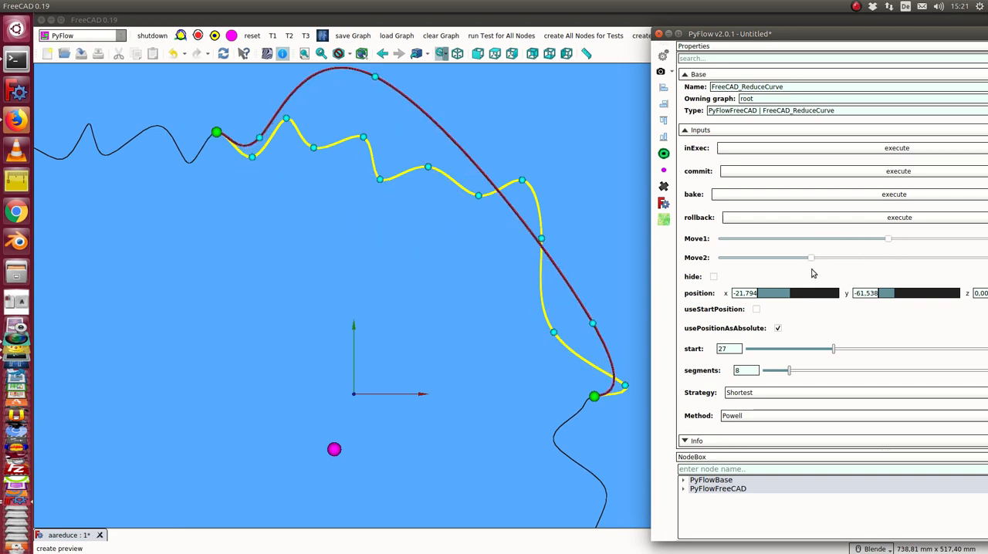
drag(811, 256, 923, 256)
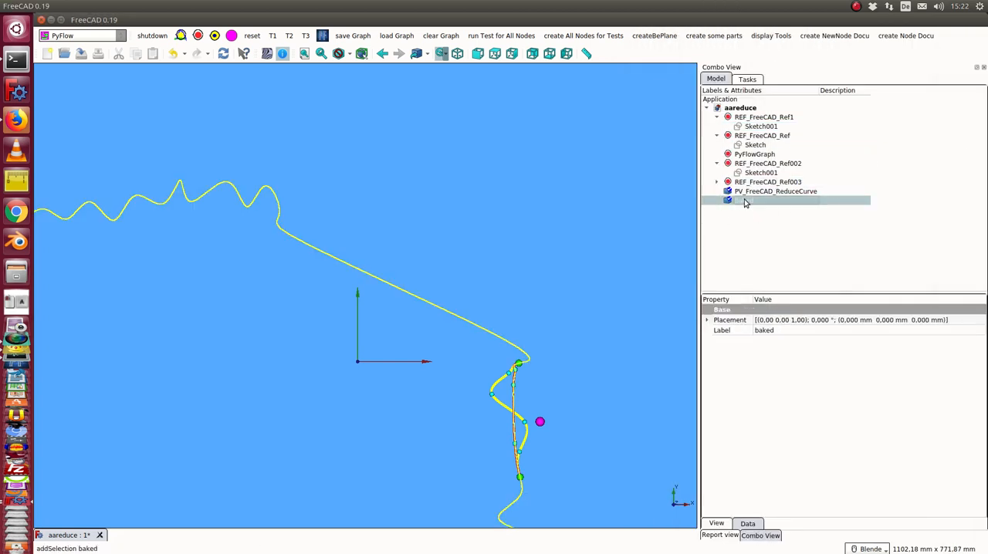
Step: Select the ReduceCurve preview object to bake its simplified curve as 'baked'
click(775, 191)
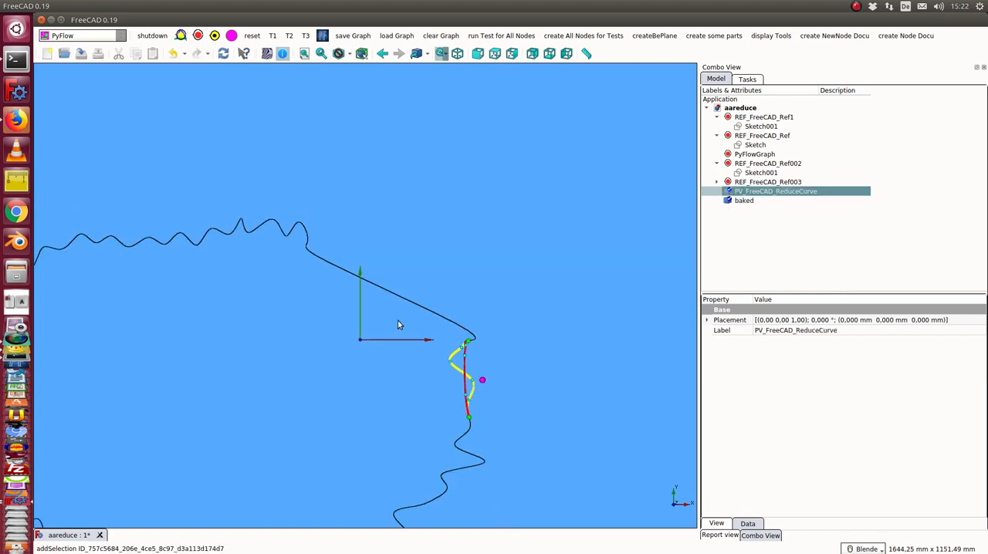
mouse_move(548, 271)
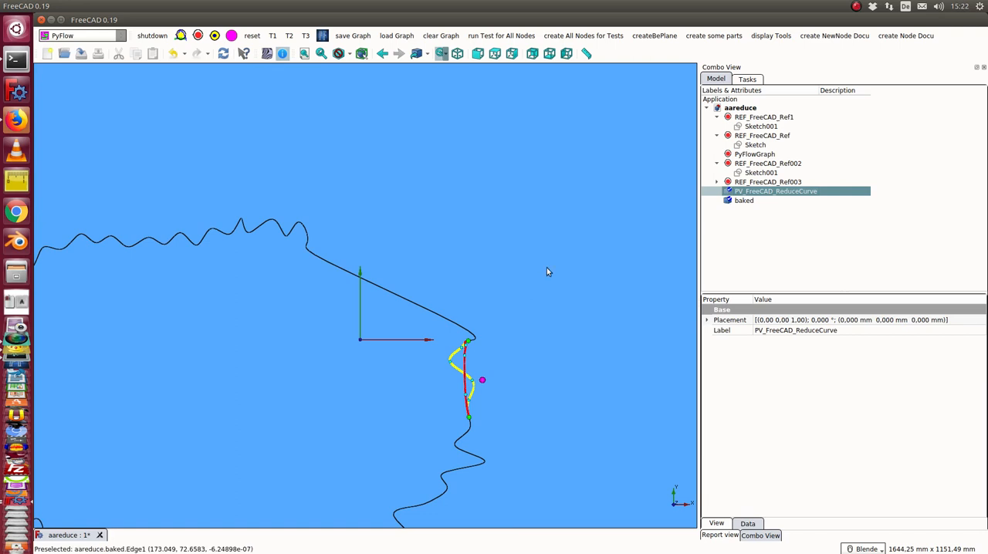
mouse_move(564, 262)
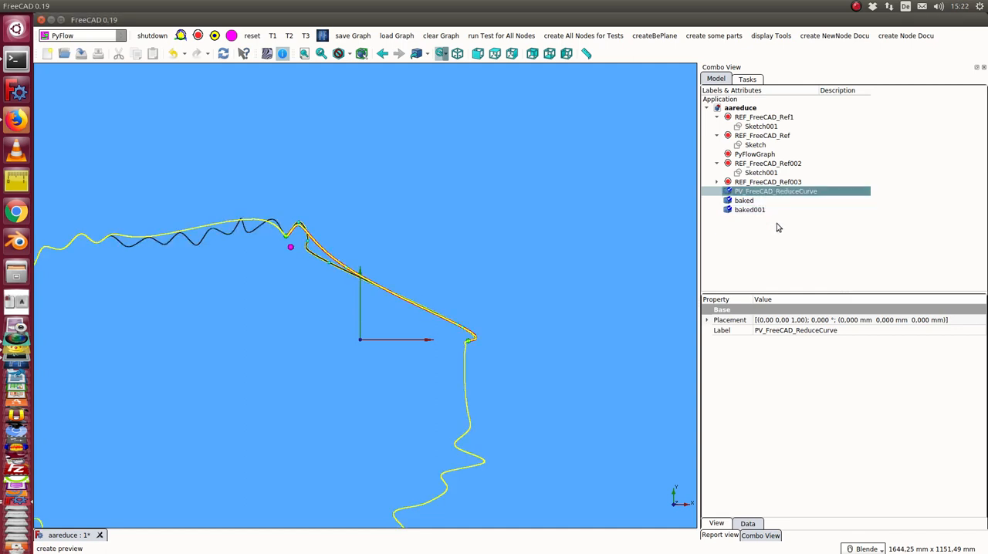
Step: Inspect baked, baked001, the ReduceCurve preview and Sketch001 in turn to compare results
click(744, 201)
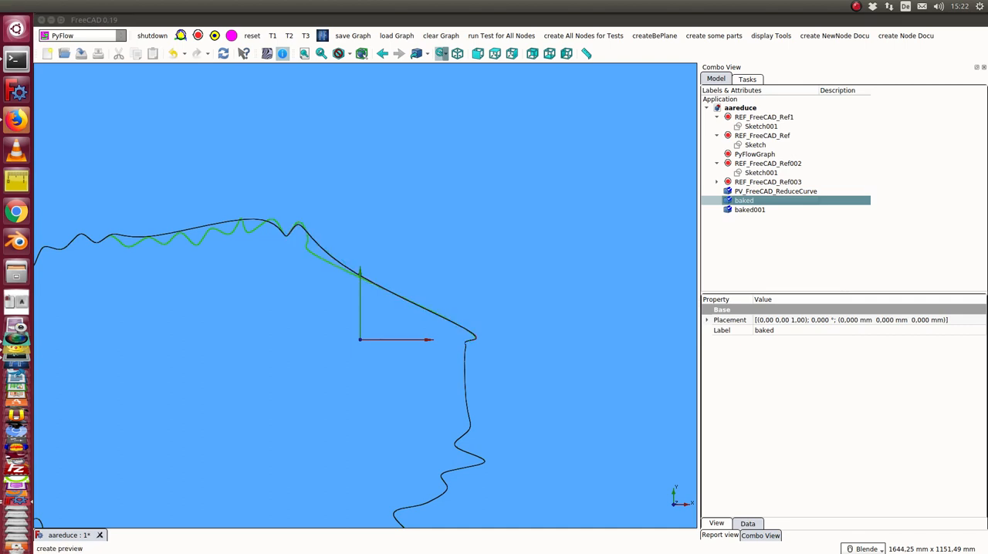
click(750, 210)
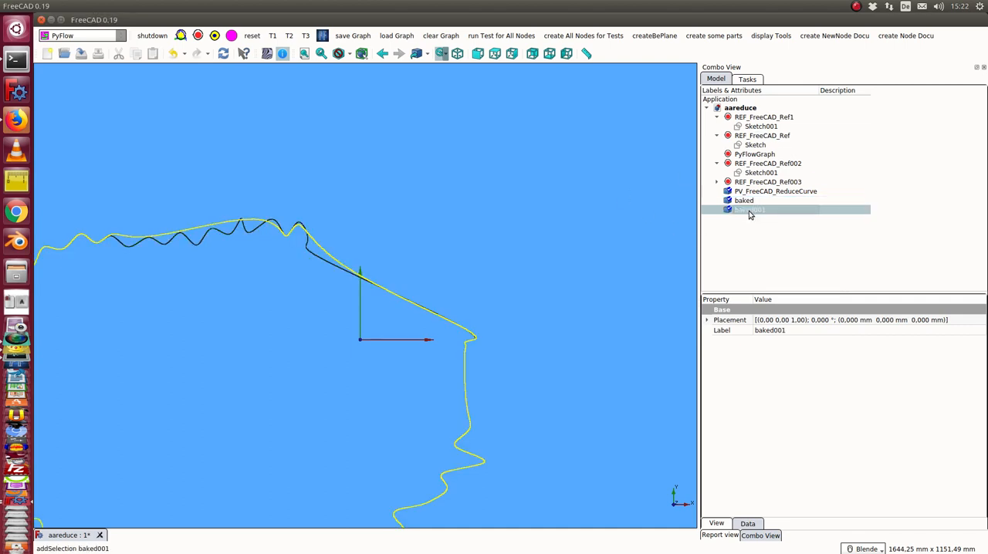
click(775, 192)
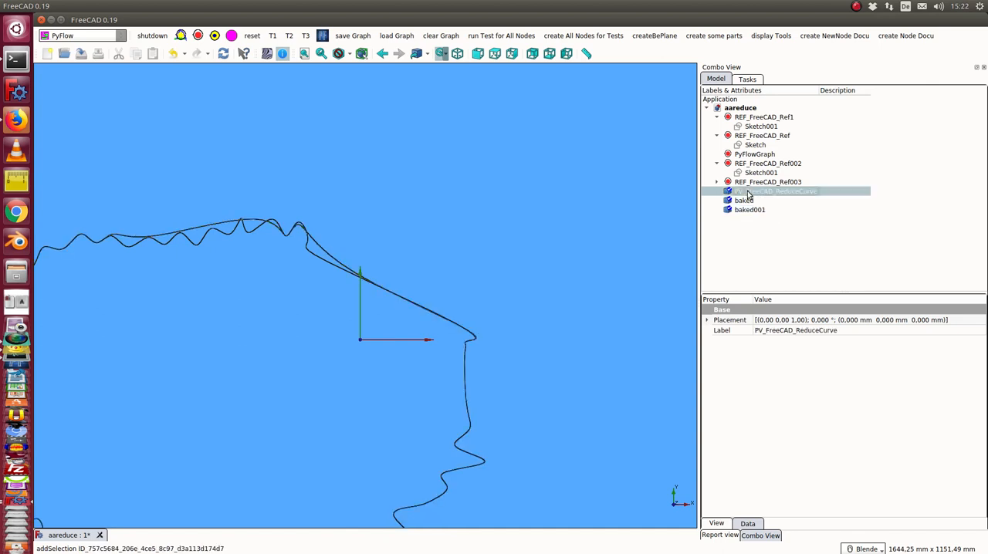
click(751, 210)
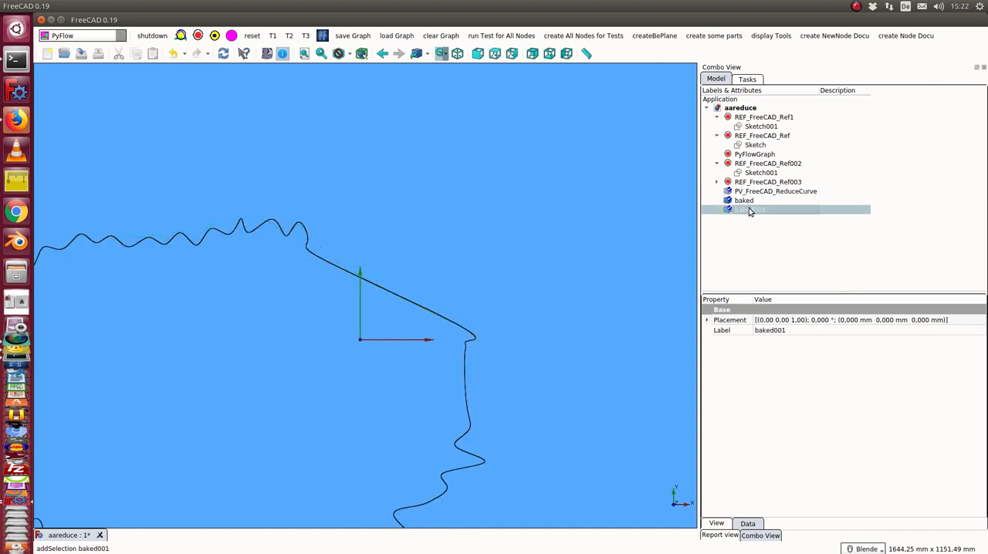
click(744, 200)
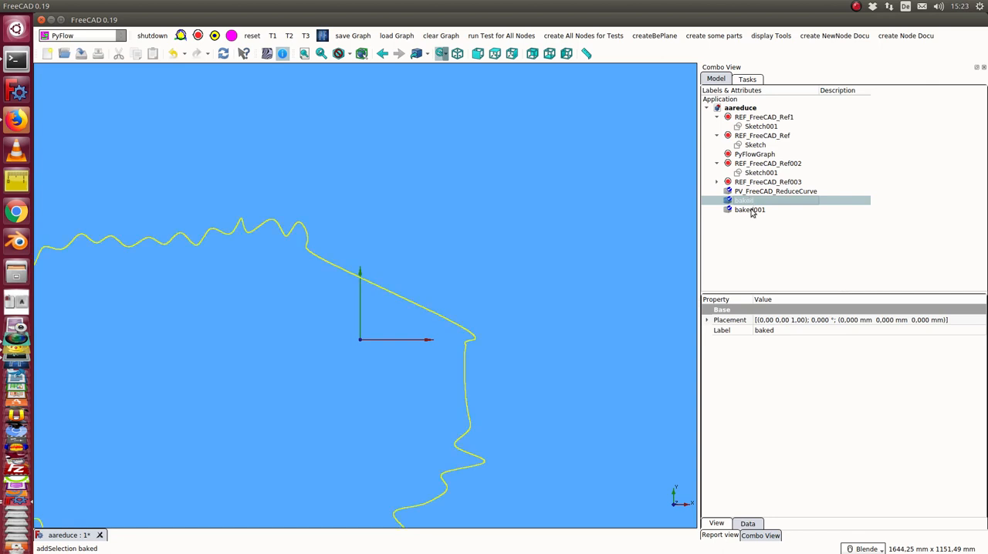
click(759, 171)
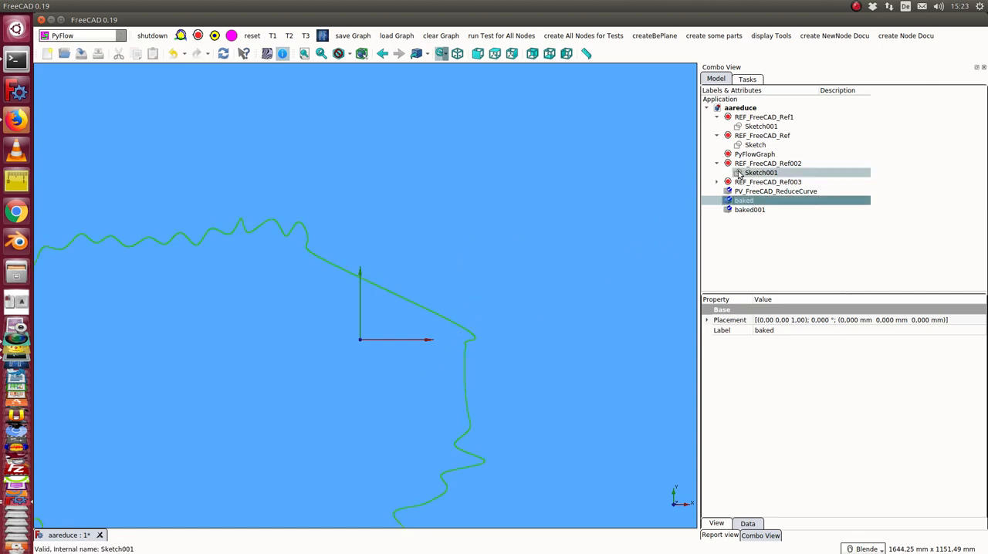
click(750, 210)
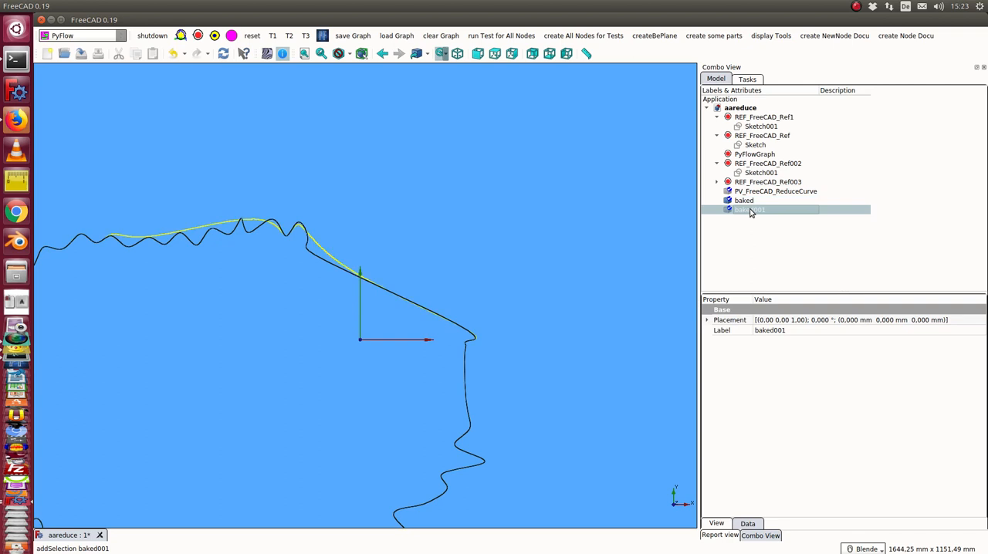
click(744, 200)
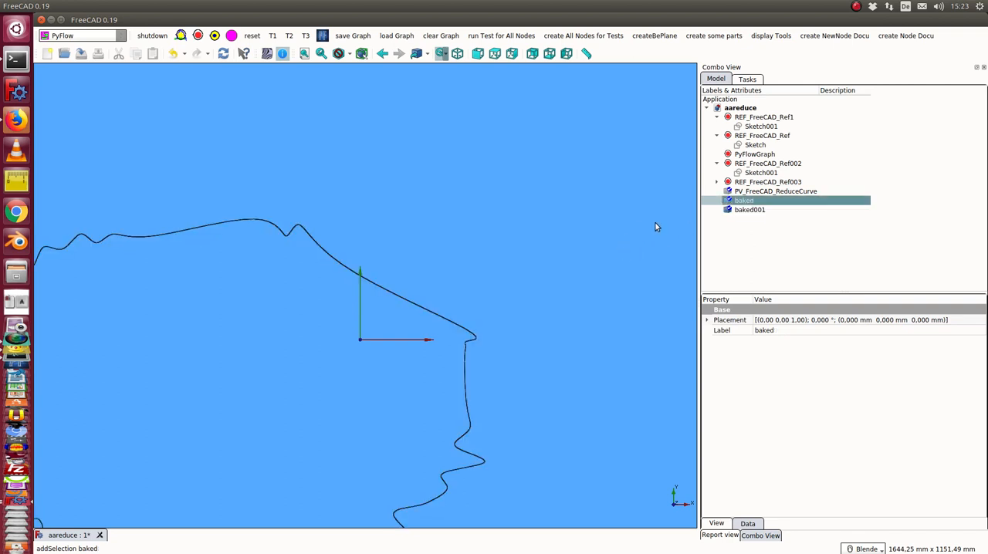